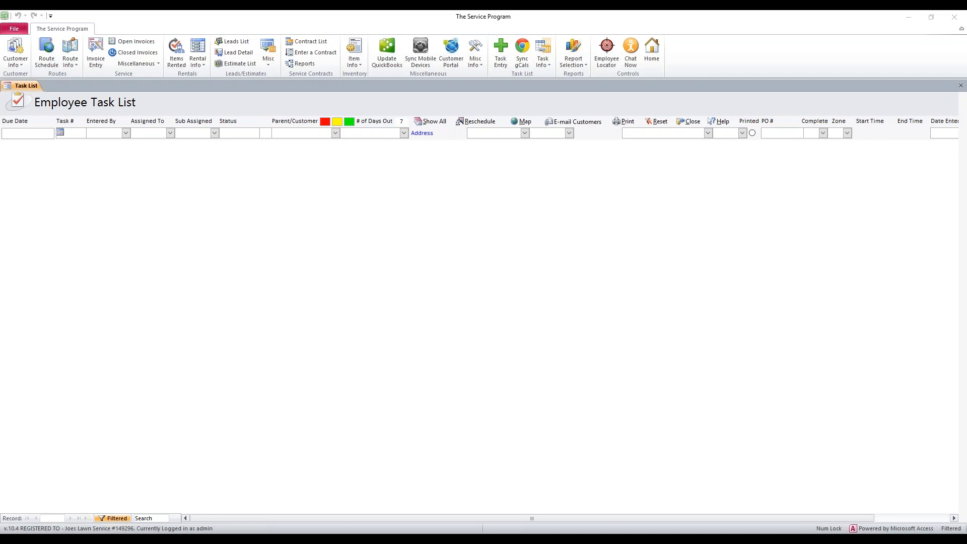
{"action": "mouse_move", "coordinate": [205, 76]}
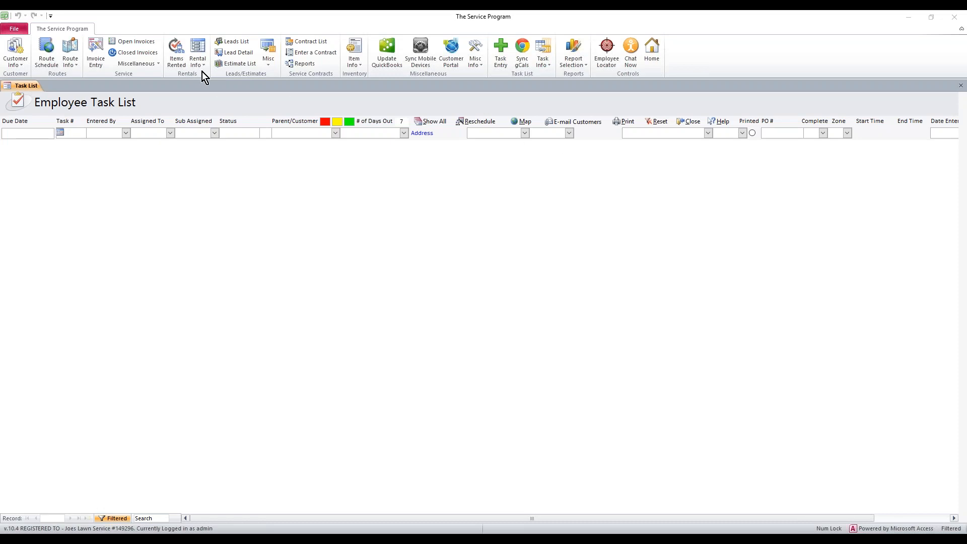
Enter a new rental with customer Brazil Food Market and Est Return Date 4/24/2017
{"action": "left_click", "coordinate": [198, 52]}
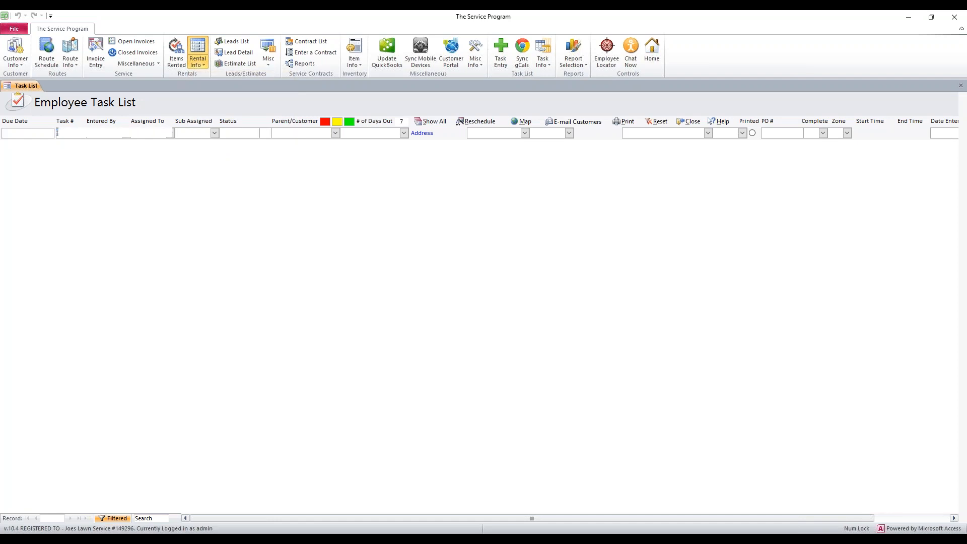
{"action": "left_click", "coordinate": [197, 53]}
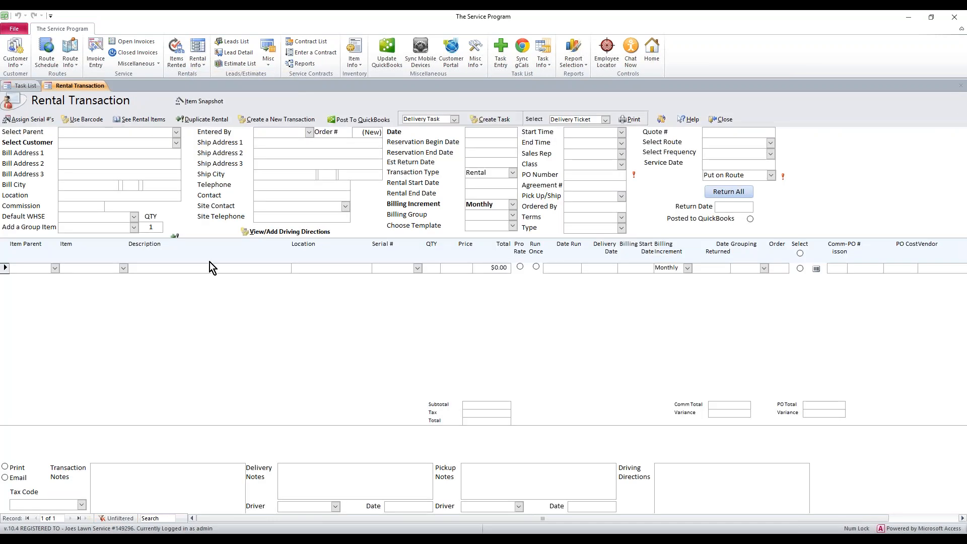
{"action": "mouse_move", "coordinate": [233, 269]}
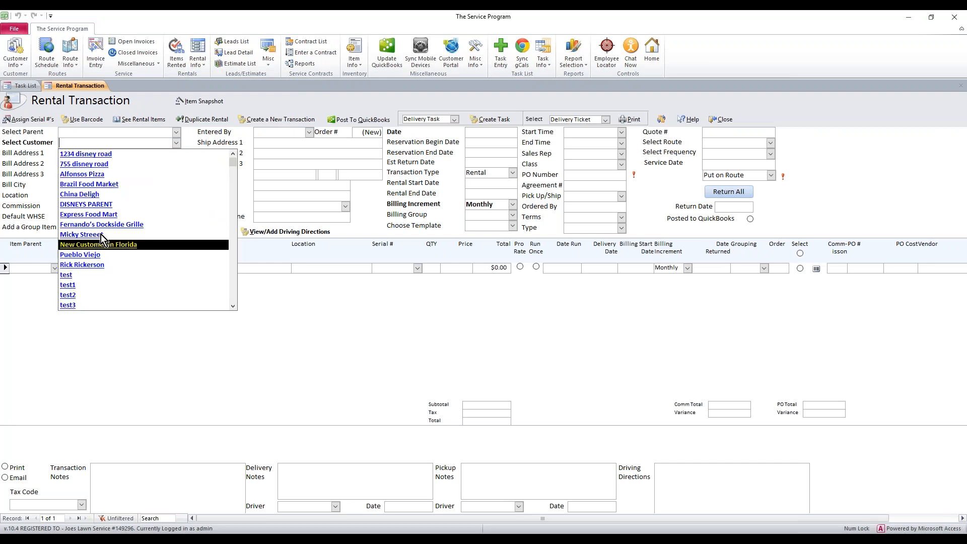
{"action": "left_click", "coordinate": [88, 184]}
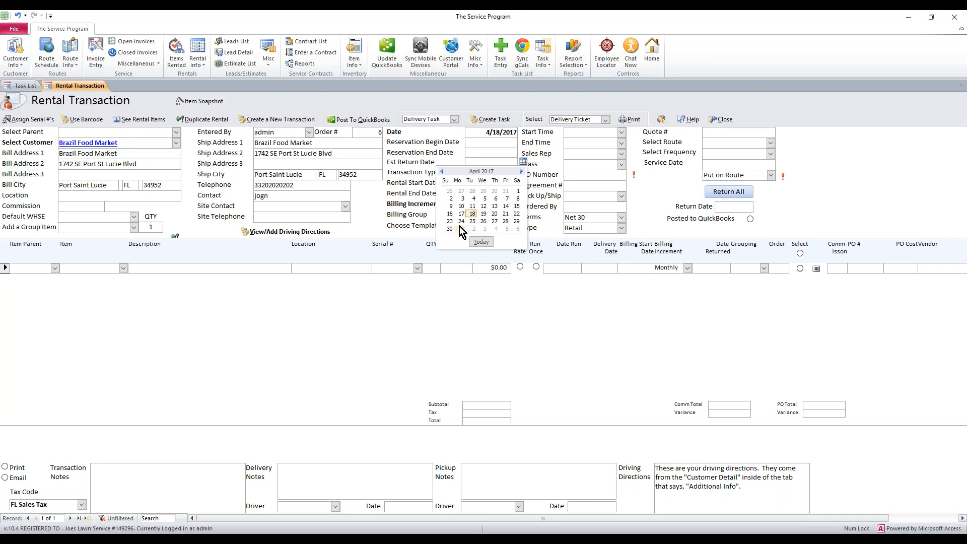
{"action": "left_click", "coordinate": [460, 220]}
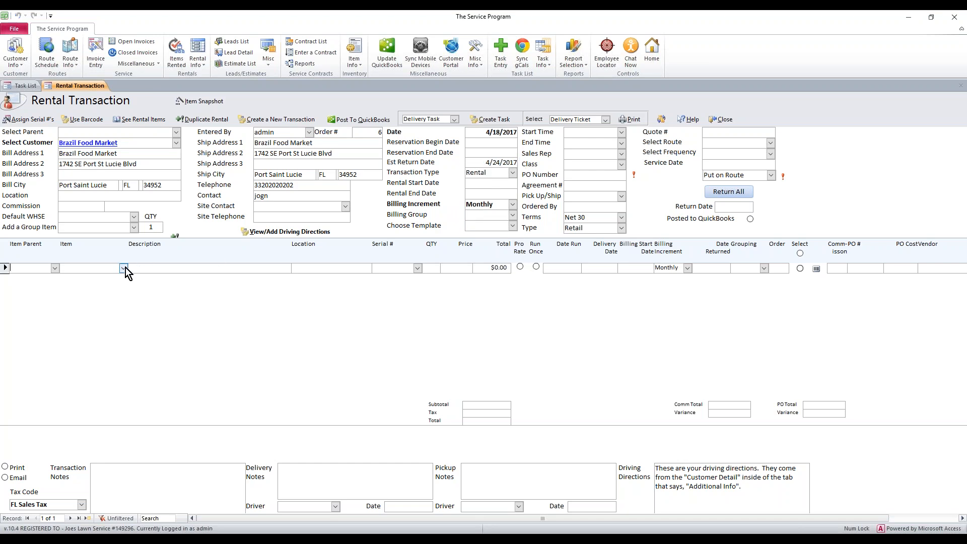
Add Item1 with serial 100, Item2 and Item3 as rental lines, then list Items Currently Rented
{"action": "left_click", "coordinate": [123, 267]}
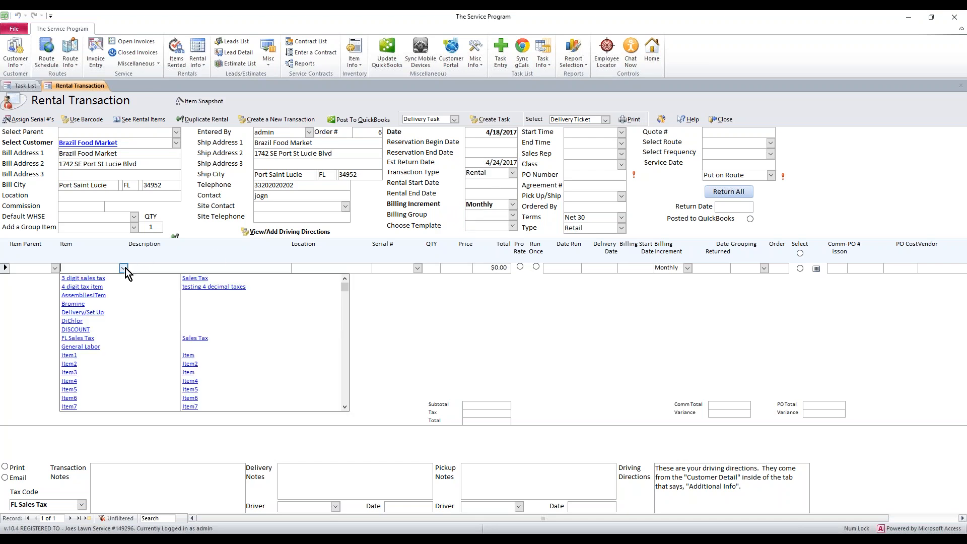
{"action": "left_click", "coordinate": [69, 354]}
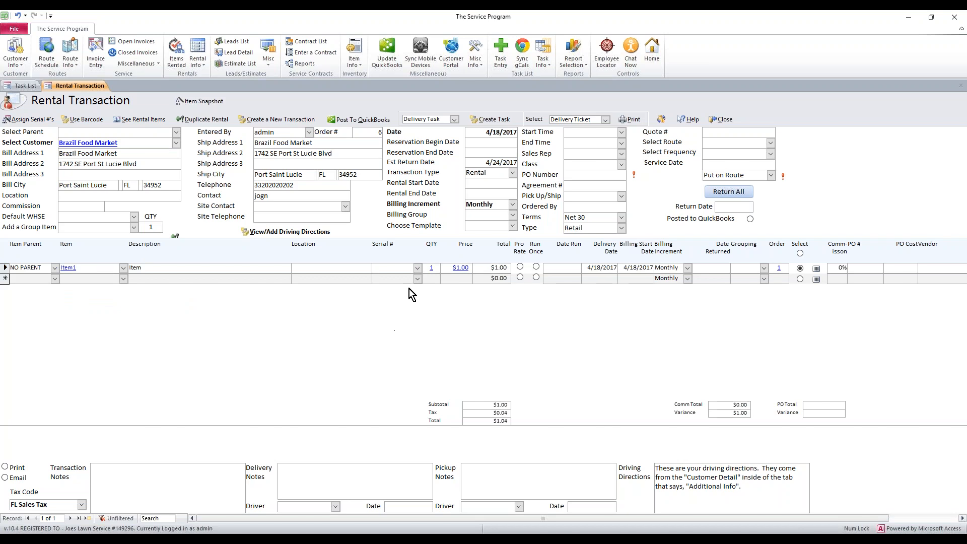
{"action": "left_click", "coordinate": [416, 267]}
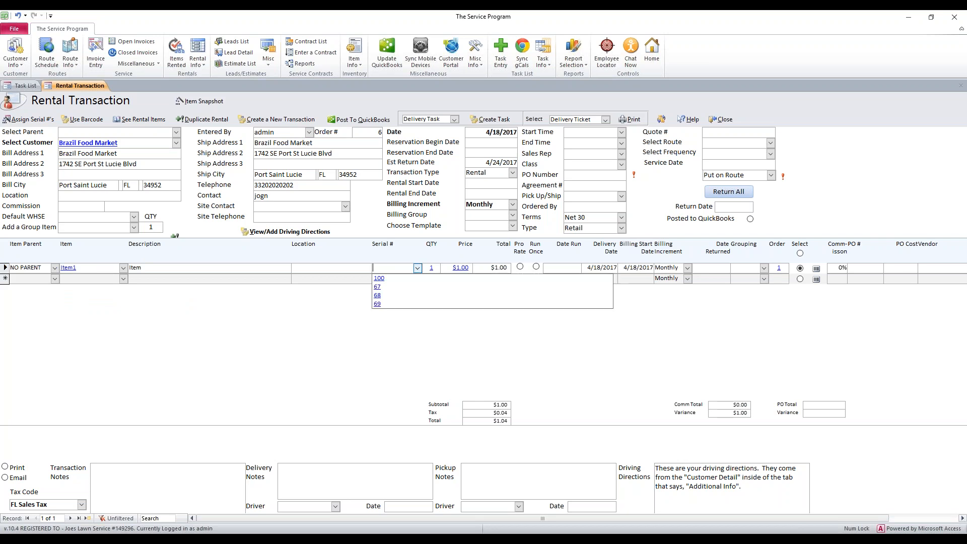
{"action": "left_click", "coordinate": [378, 278]}
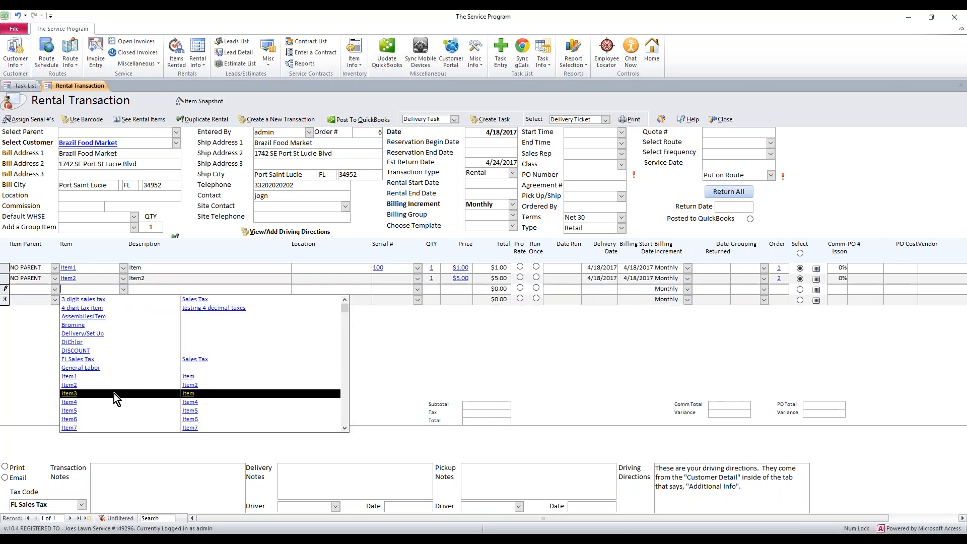
{"action": "left_click", "coordinate": [69, 393]}
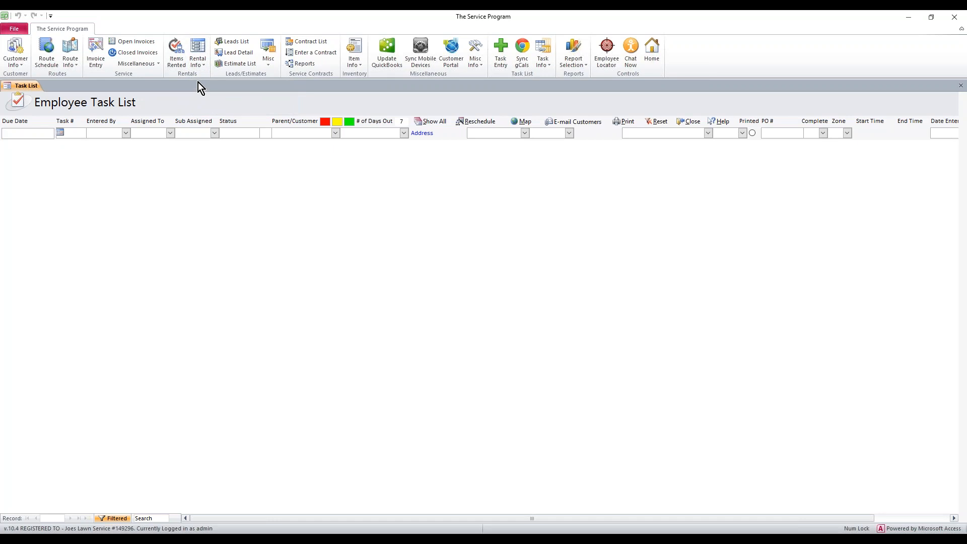
{"action": "left_click", "coordinate": [197, 53]}
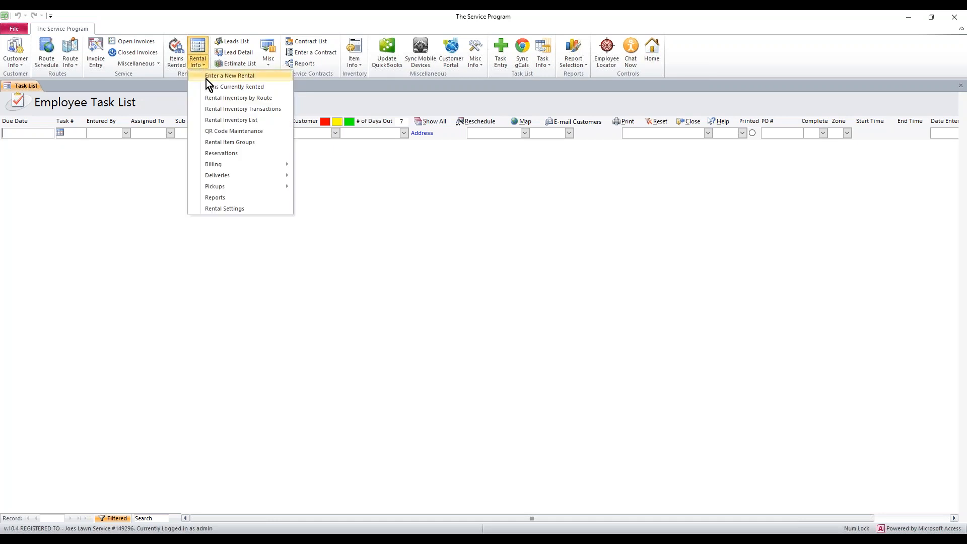
{"action": "left_click", "coordinate": [237, 86]}
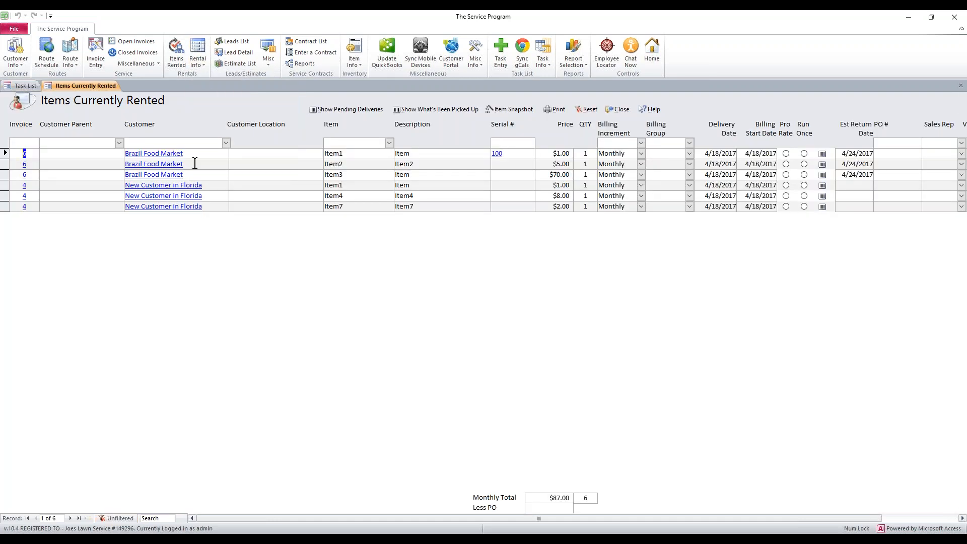
{"action": "left_click", "coordinate": [154, 174]}
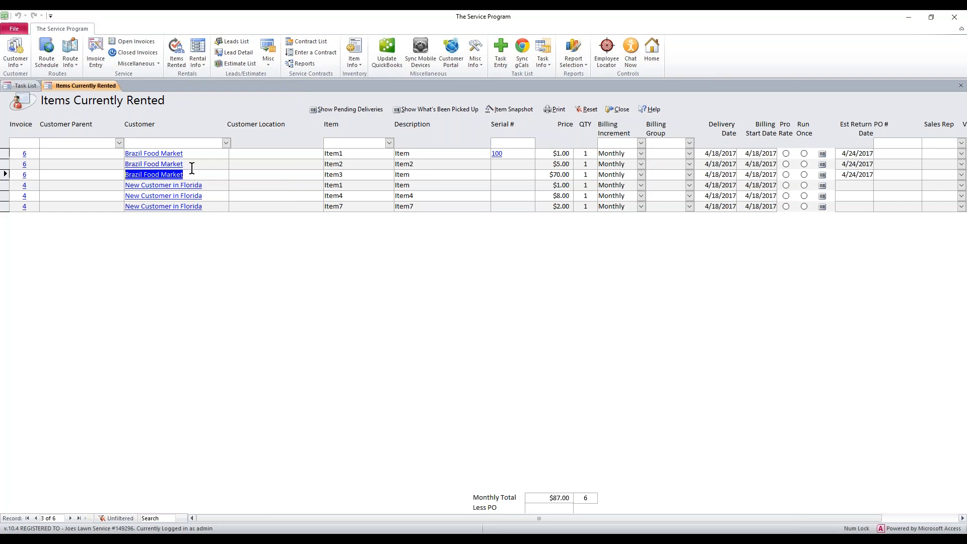
{"action": "left_click", "coordinate": [153, 163]}
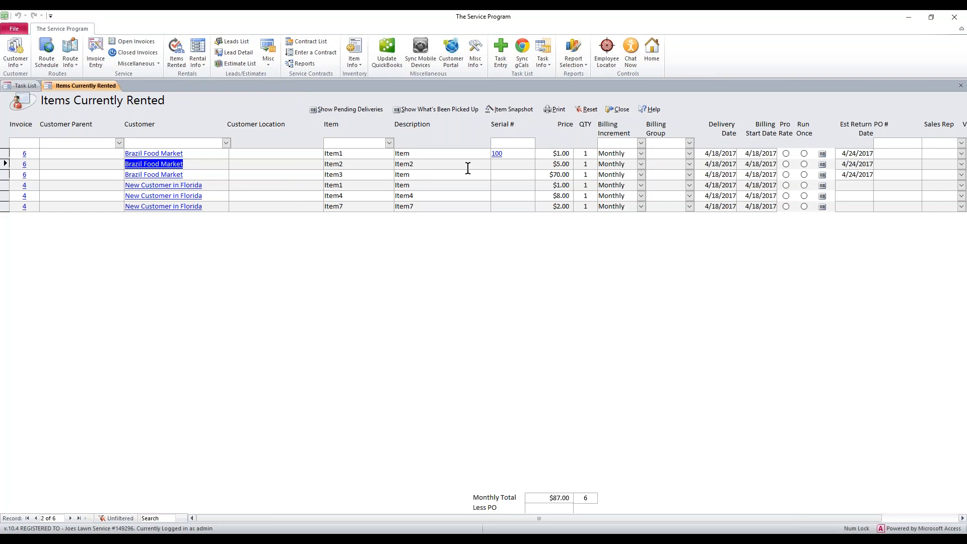
{"action": "left_click", "coordinate": [497, 153]}
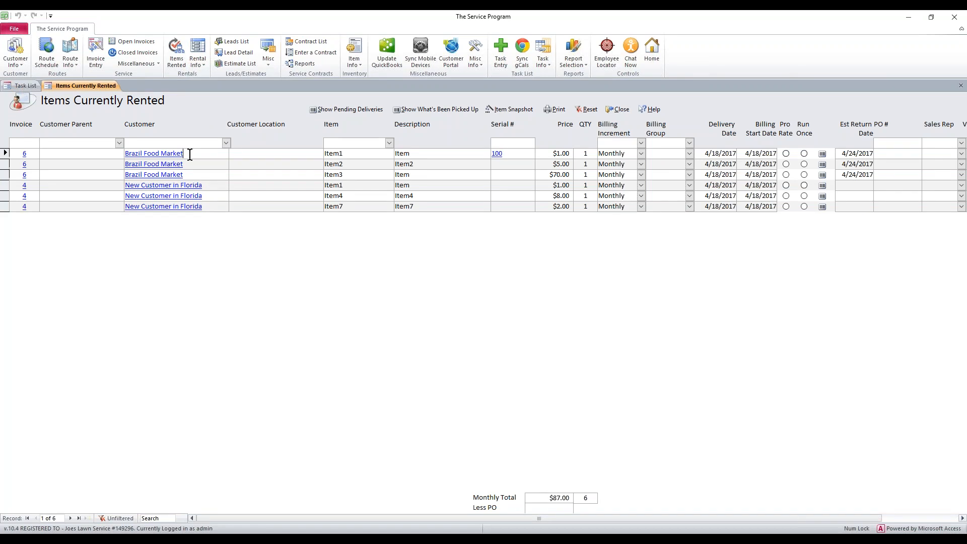
{"action": "double_click", "coordinate": [154, 153]}
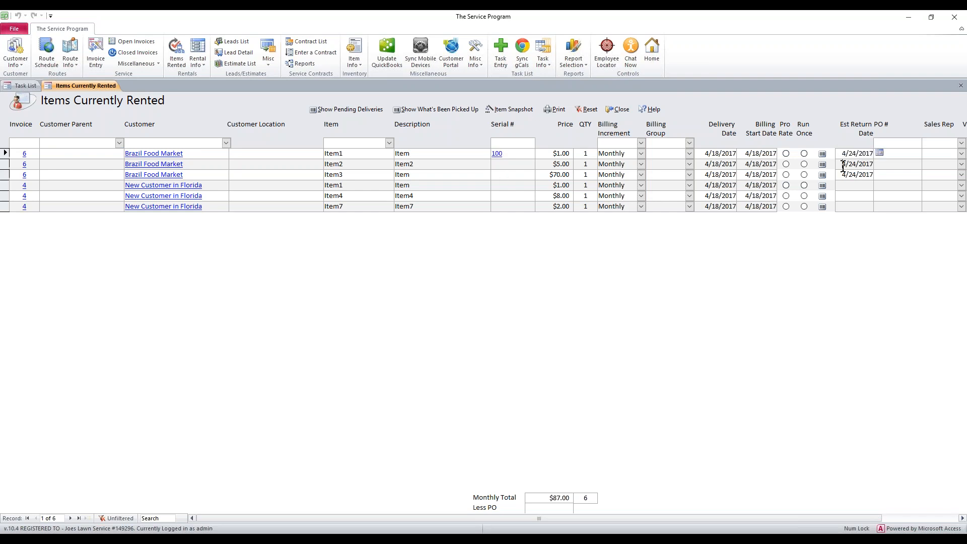
{"action": "left_click", "coordinate": [497, 153]}
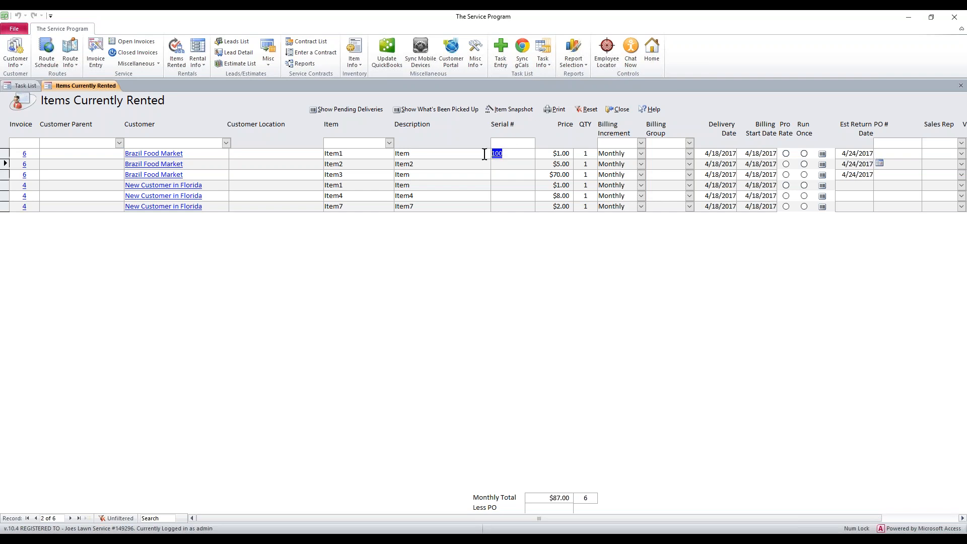